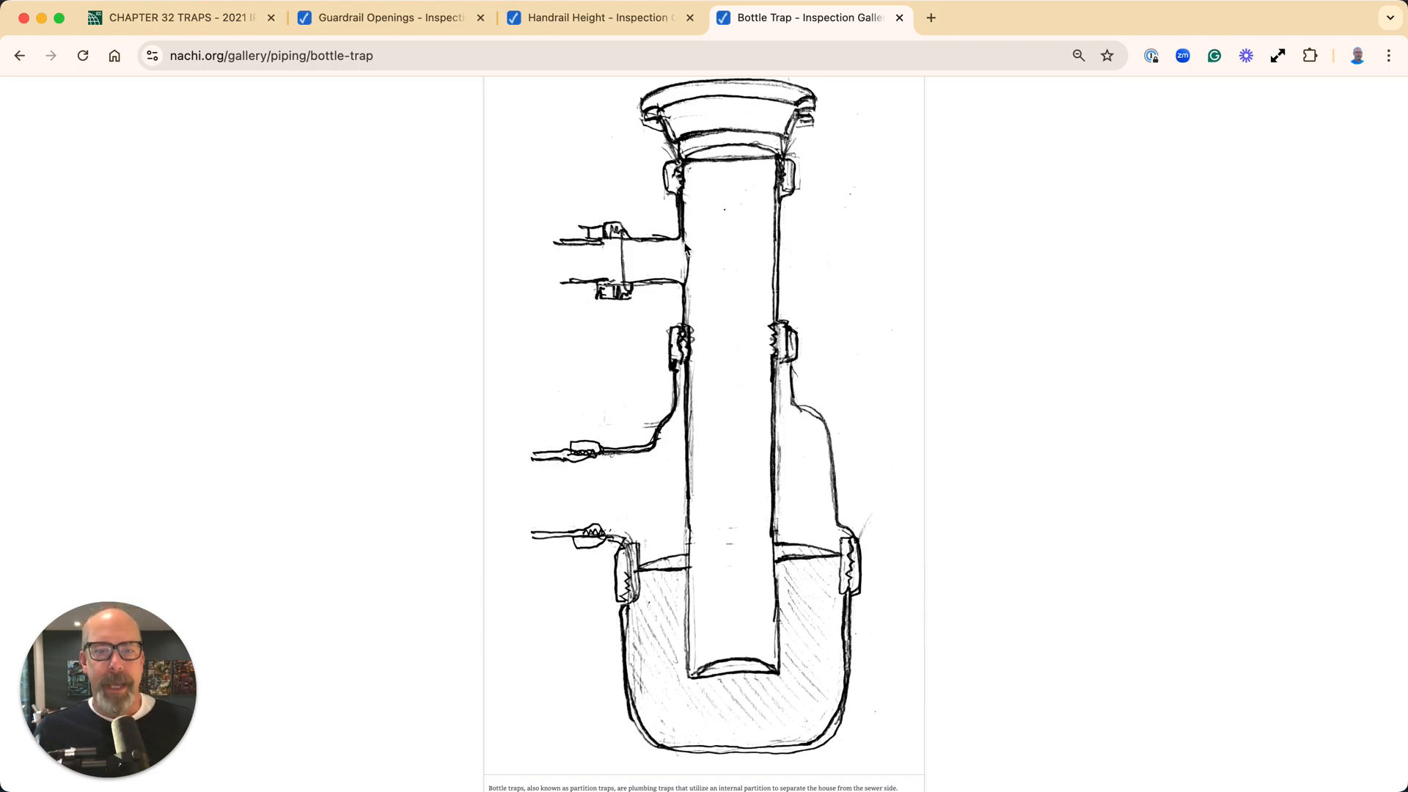
mouse_move(725, 415)
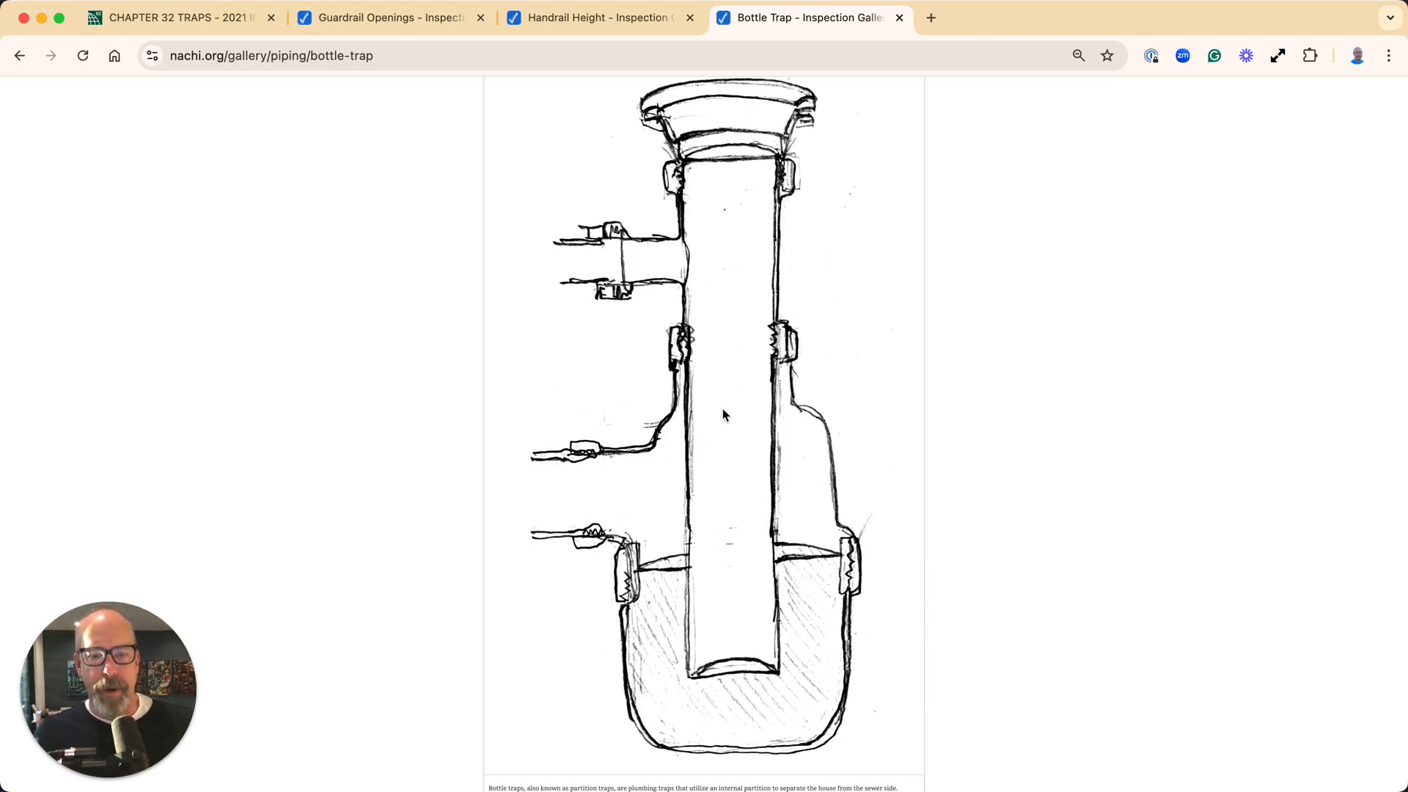
mouse_move(529, 498)
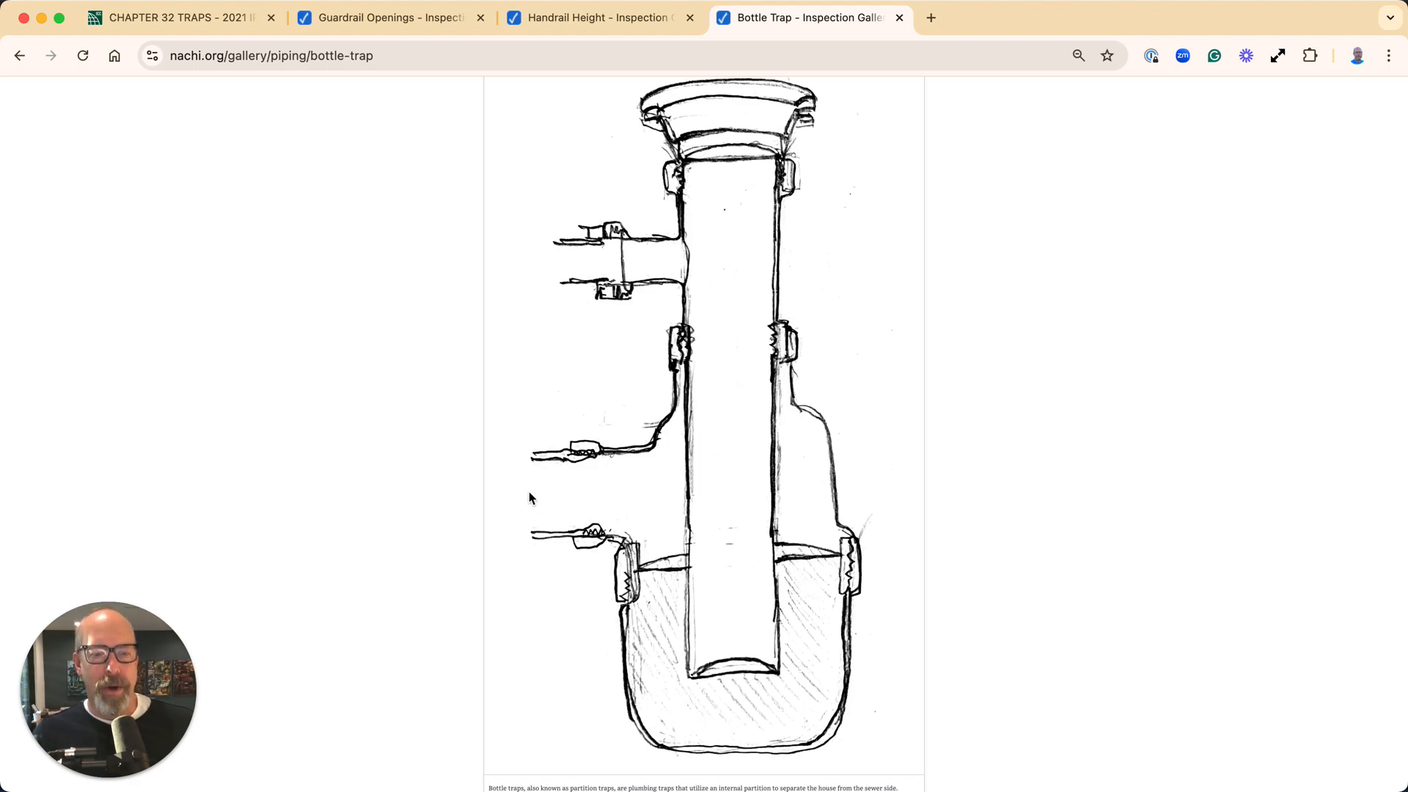
mouse_move(731, 135)
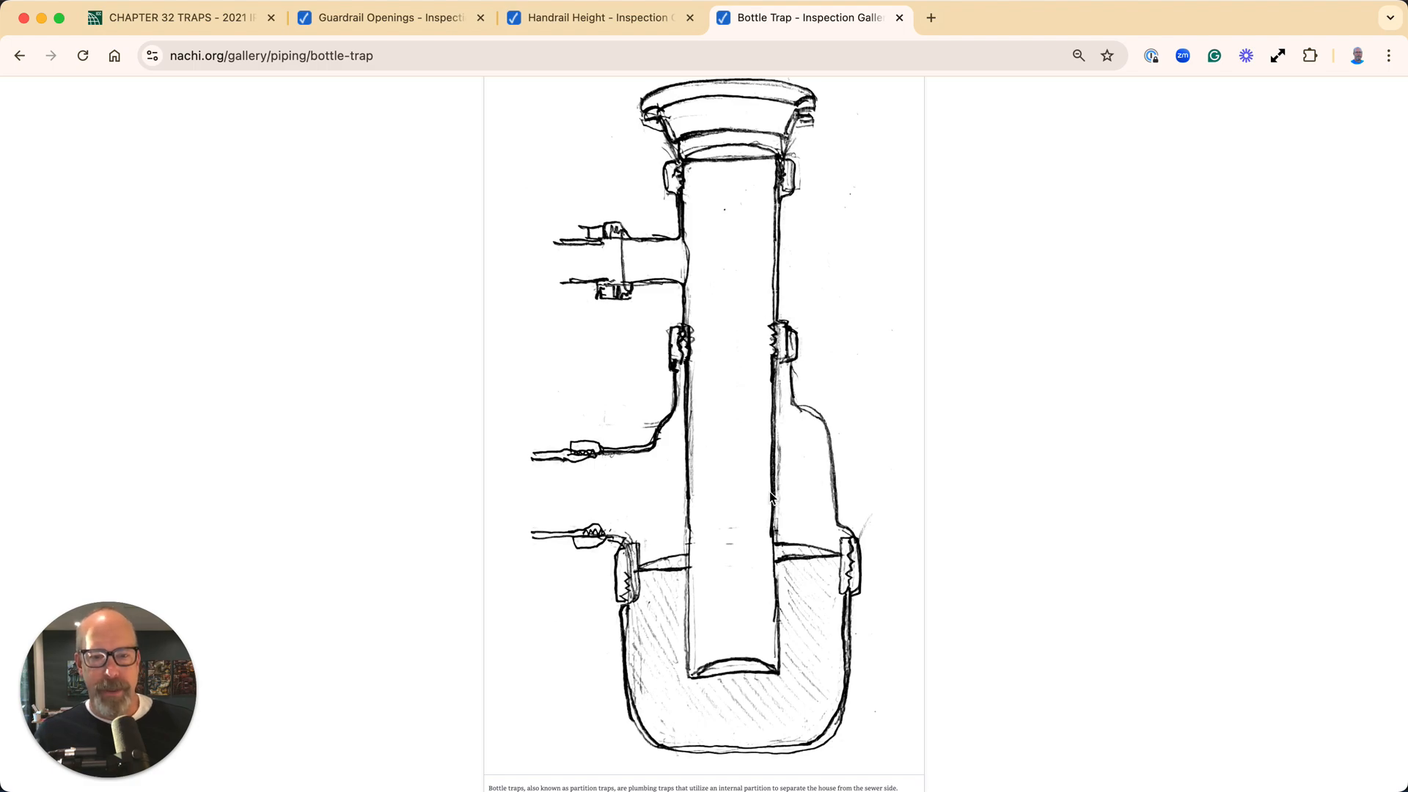
mouse_move(751, 503)
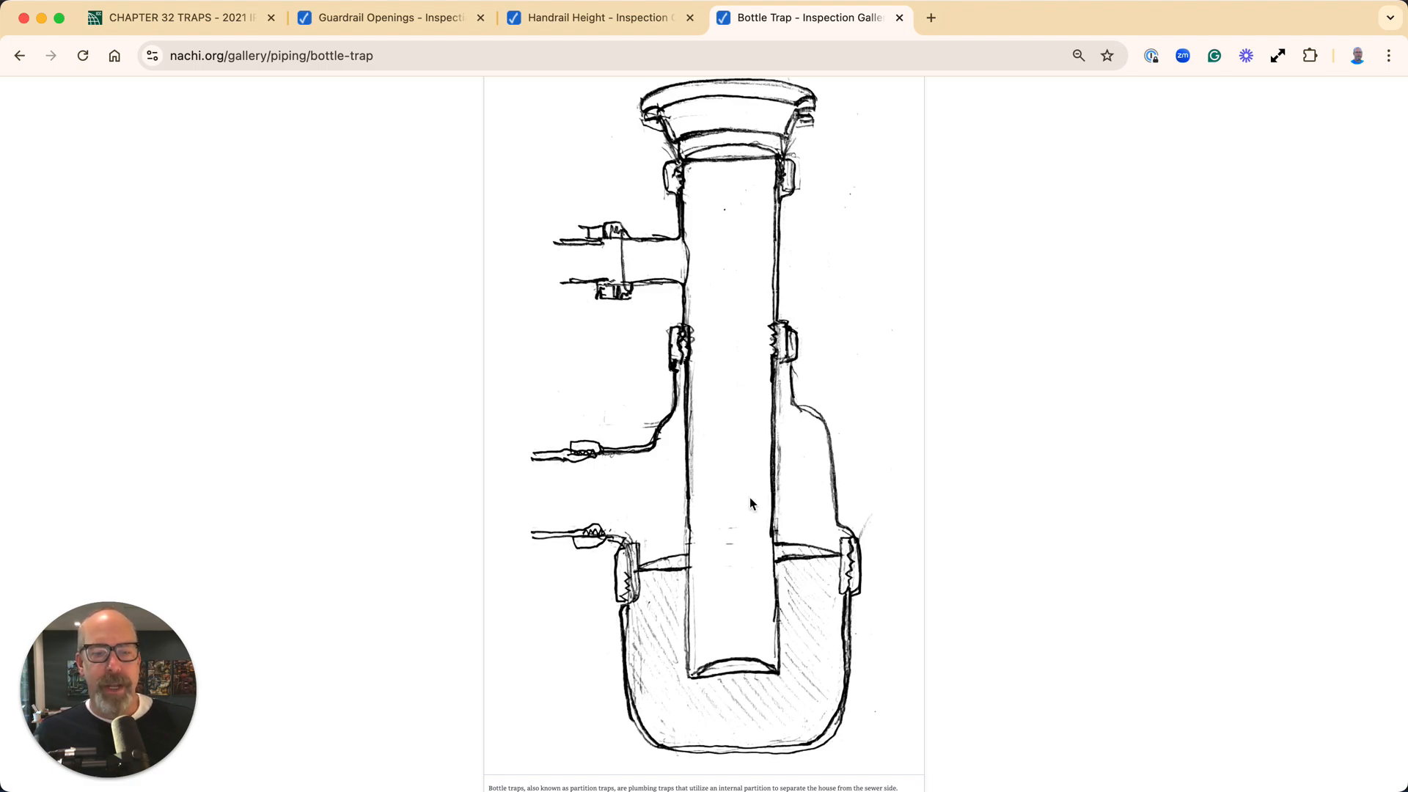
mouse_move(780, 509)
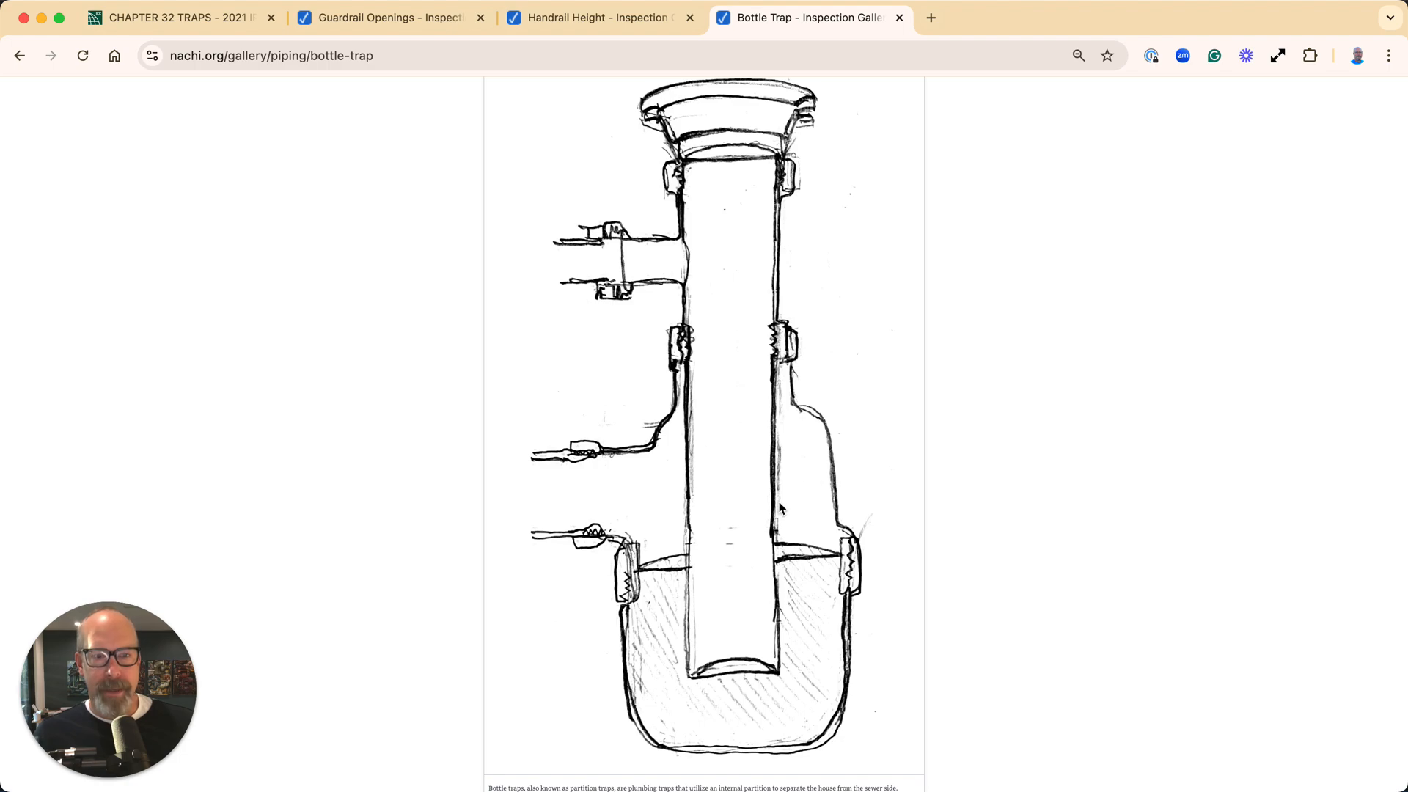
Switch to the IRC Chapter 32 Traps tab showing P3201.5 Prohibited trap designs
click(174, 18)
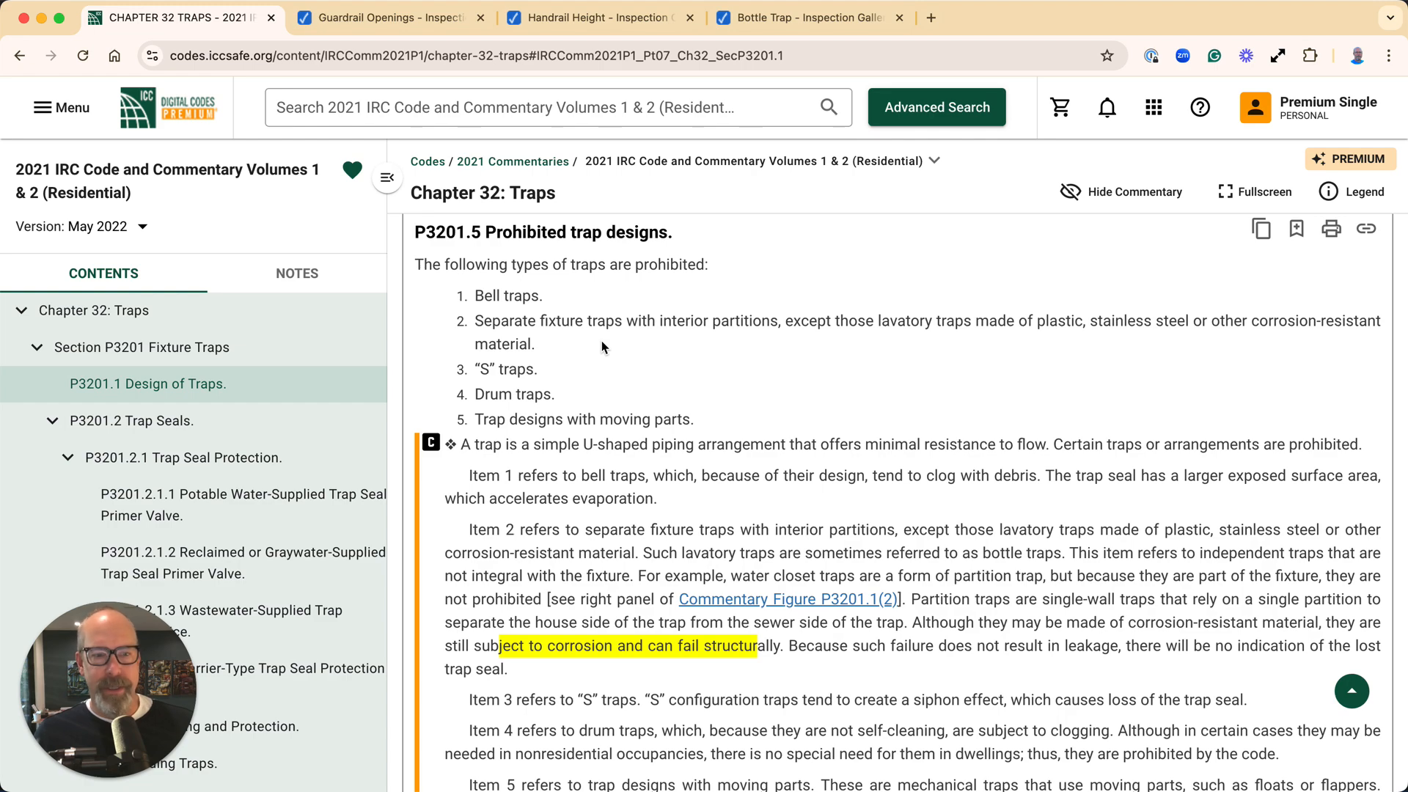
mouse_move(415, 236)
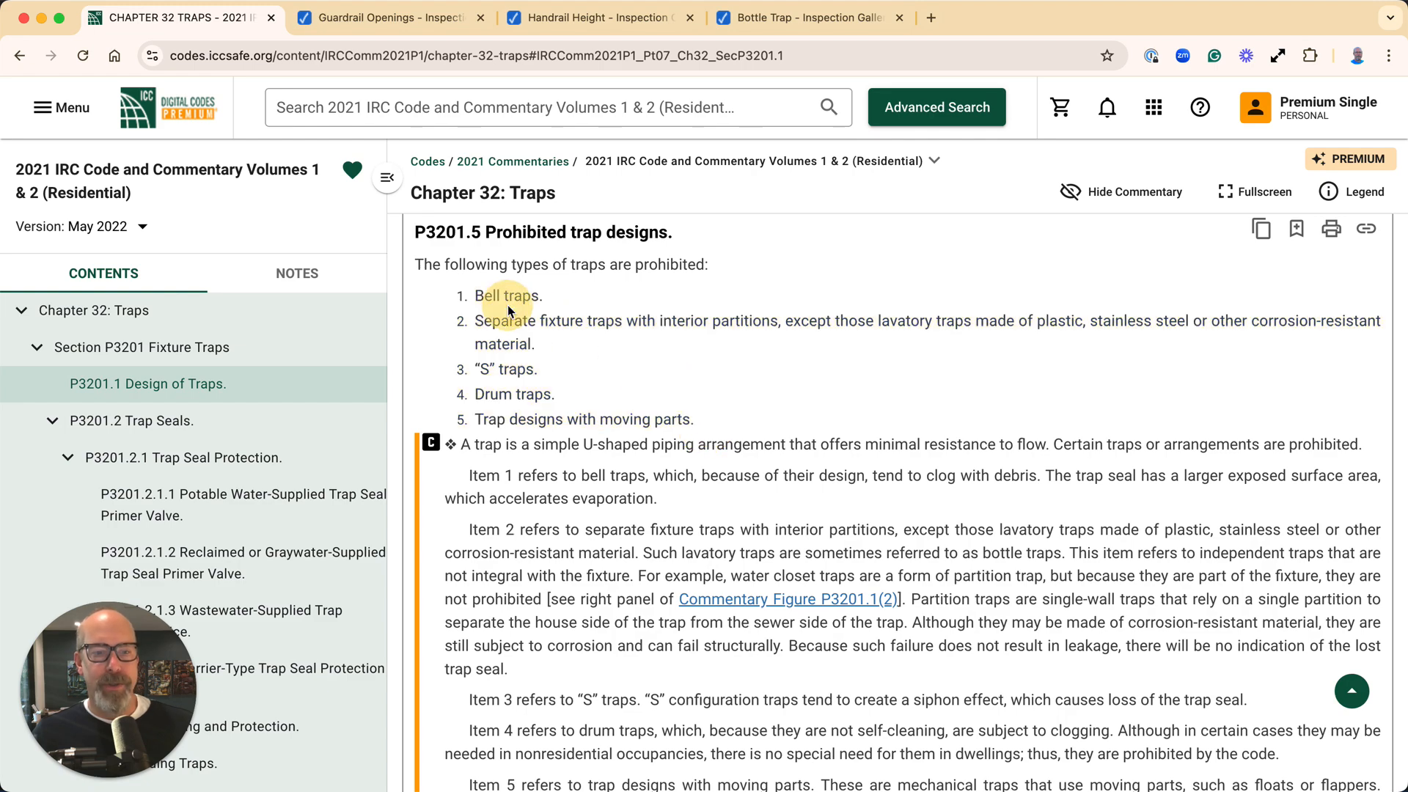
mouse_move(502, 393)
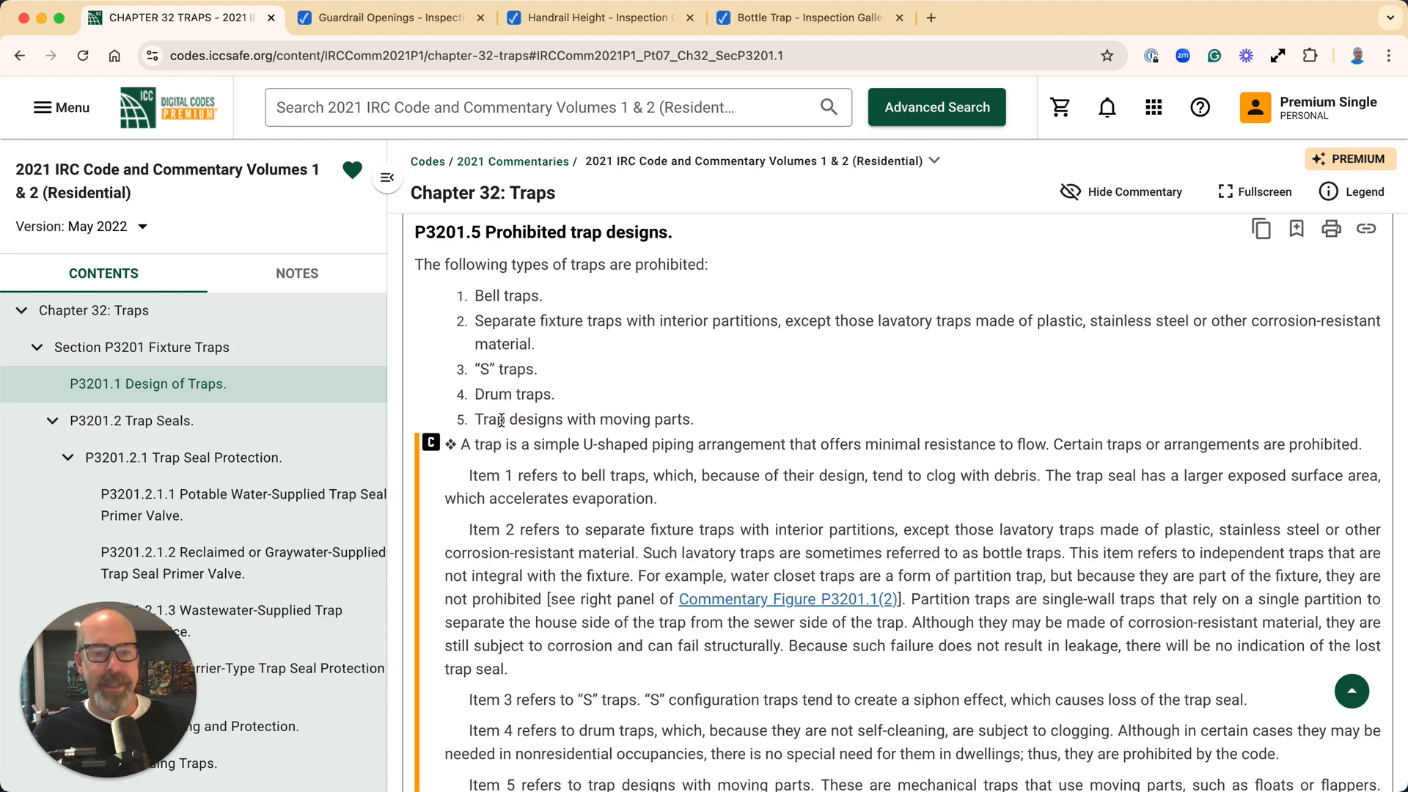
mouse_move(648, 390)
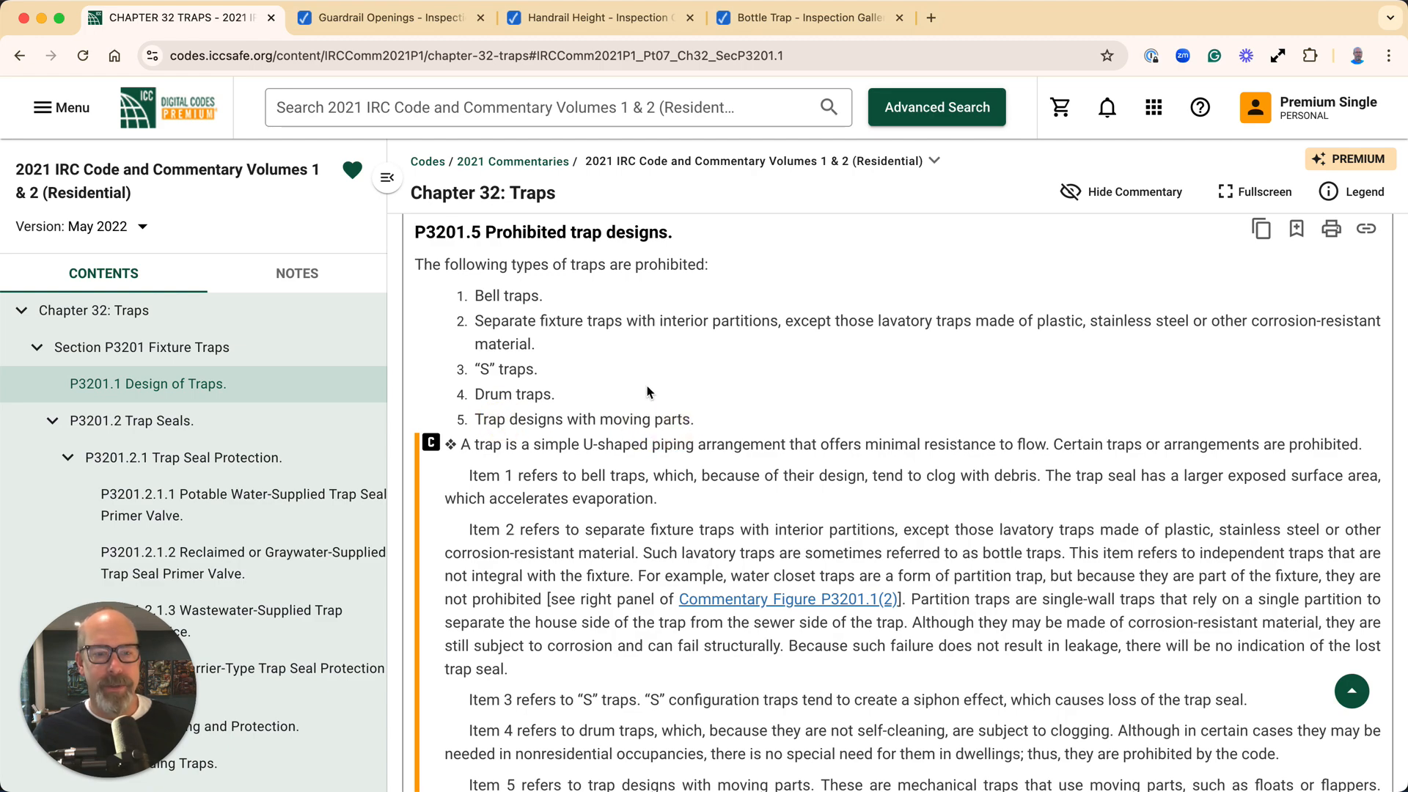
Highlight 'Separate fixture traps with interior partitions' and scroll the commentary through Item 5
double_click(508, 321)
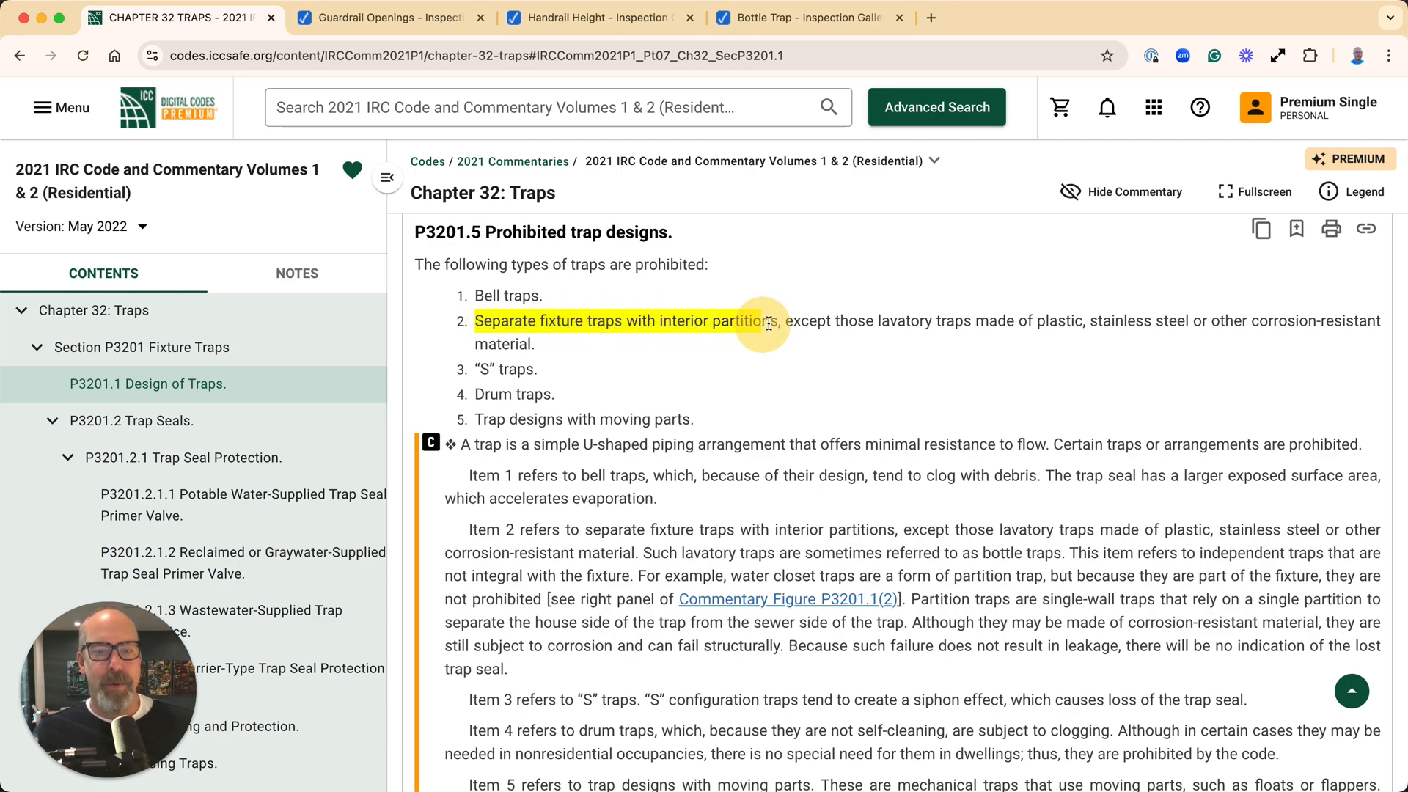
mouse_move(860, 385)
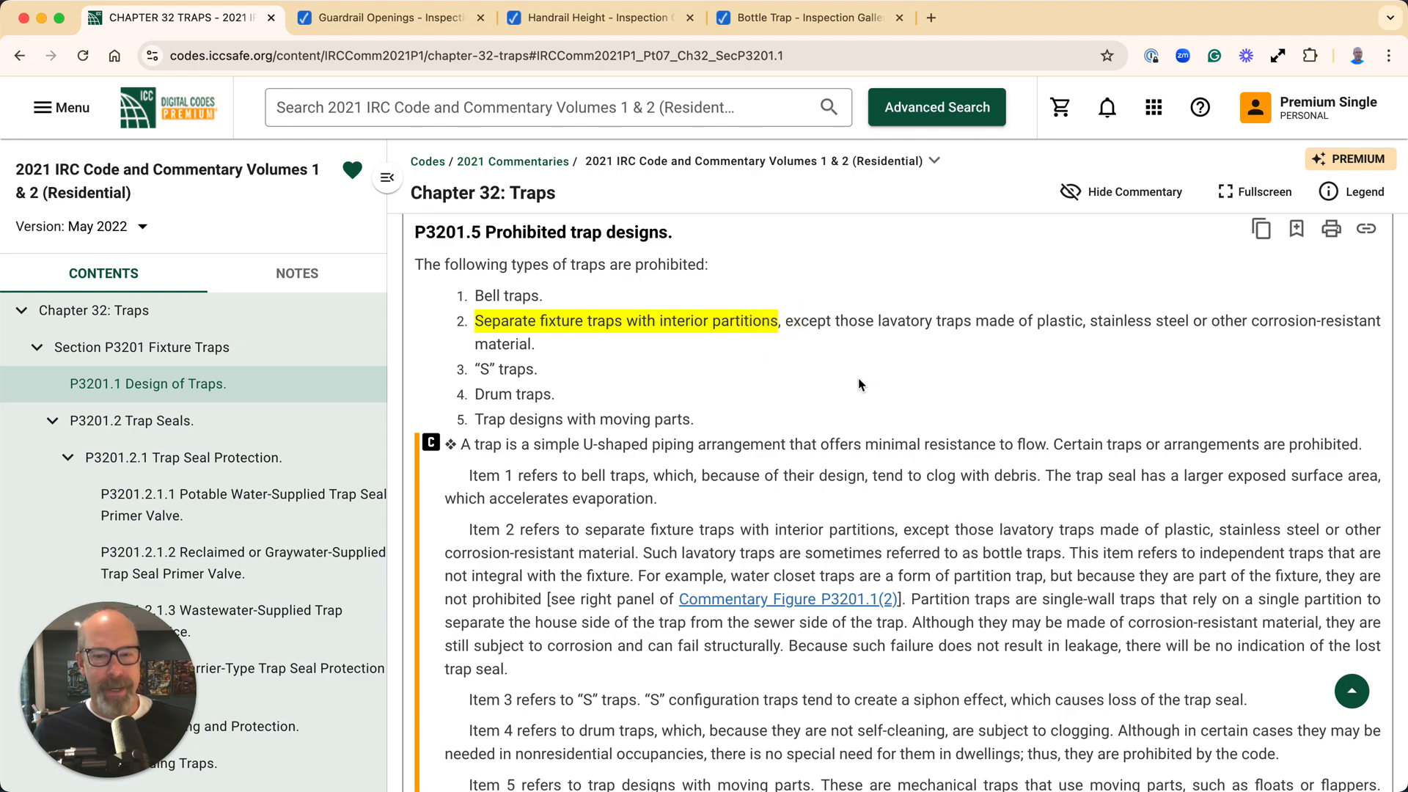
scroll(down, 3)
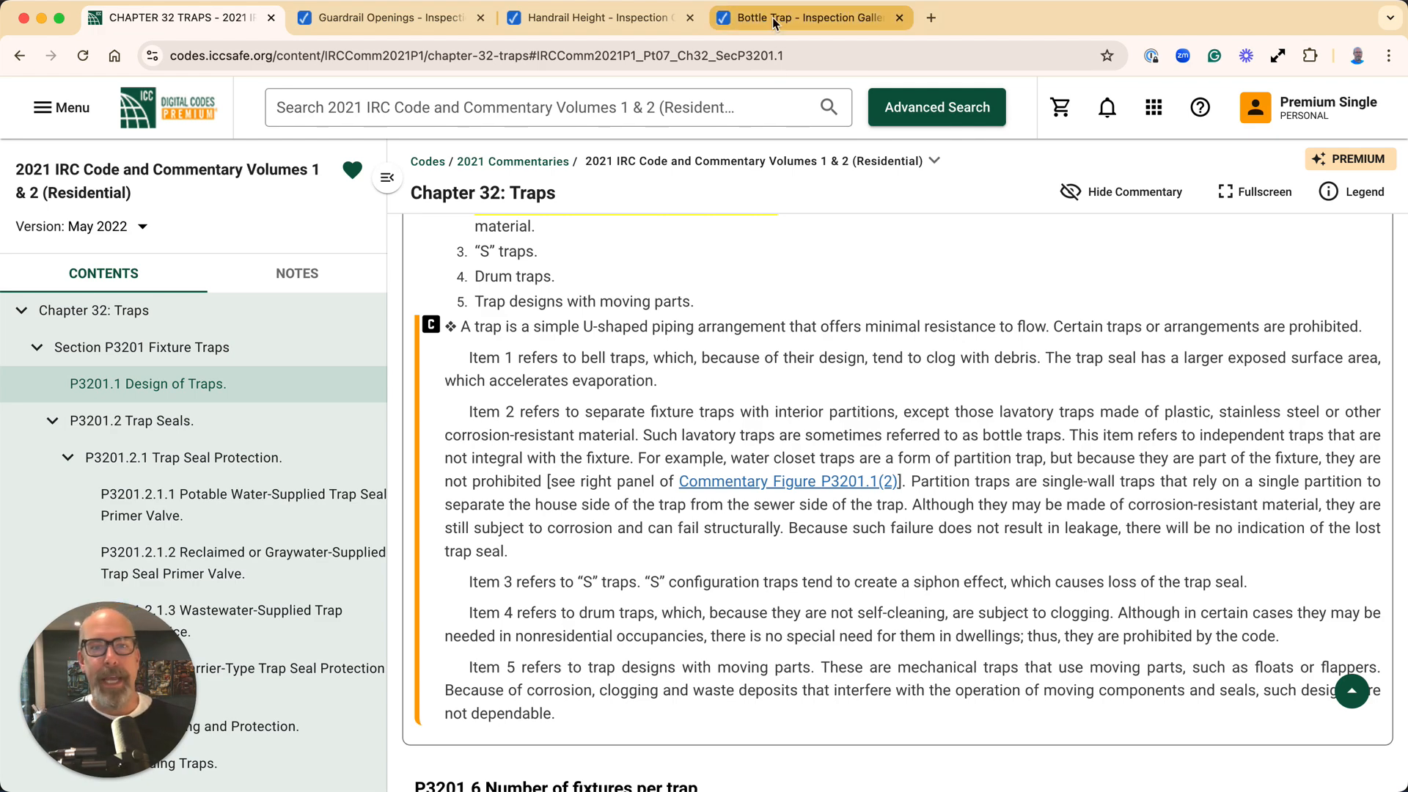
Switch back to the Bottle Trap - Inspection Gallery tab with the hand-drawn illustration
click(799, 18)
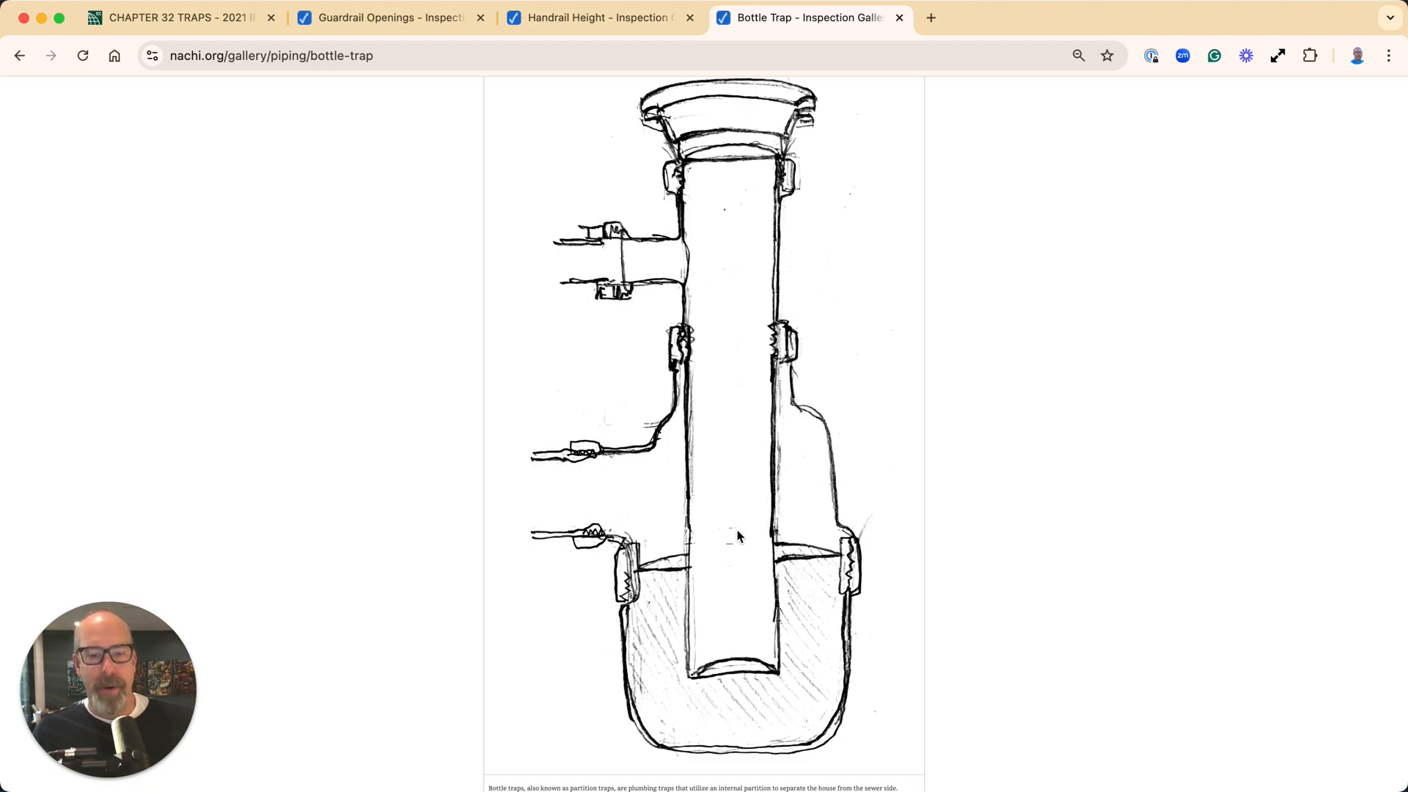
mouse_move(719, 450)
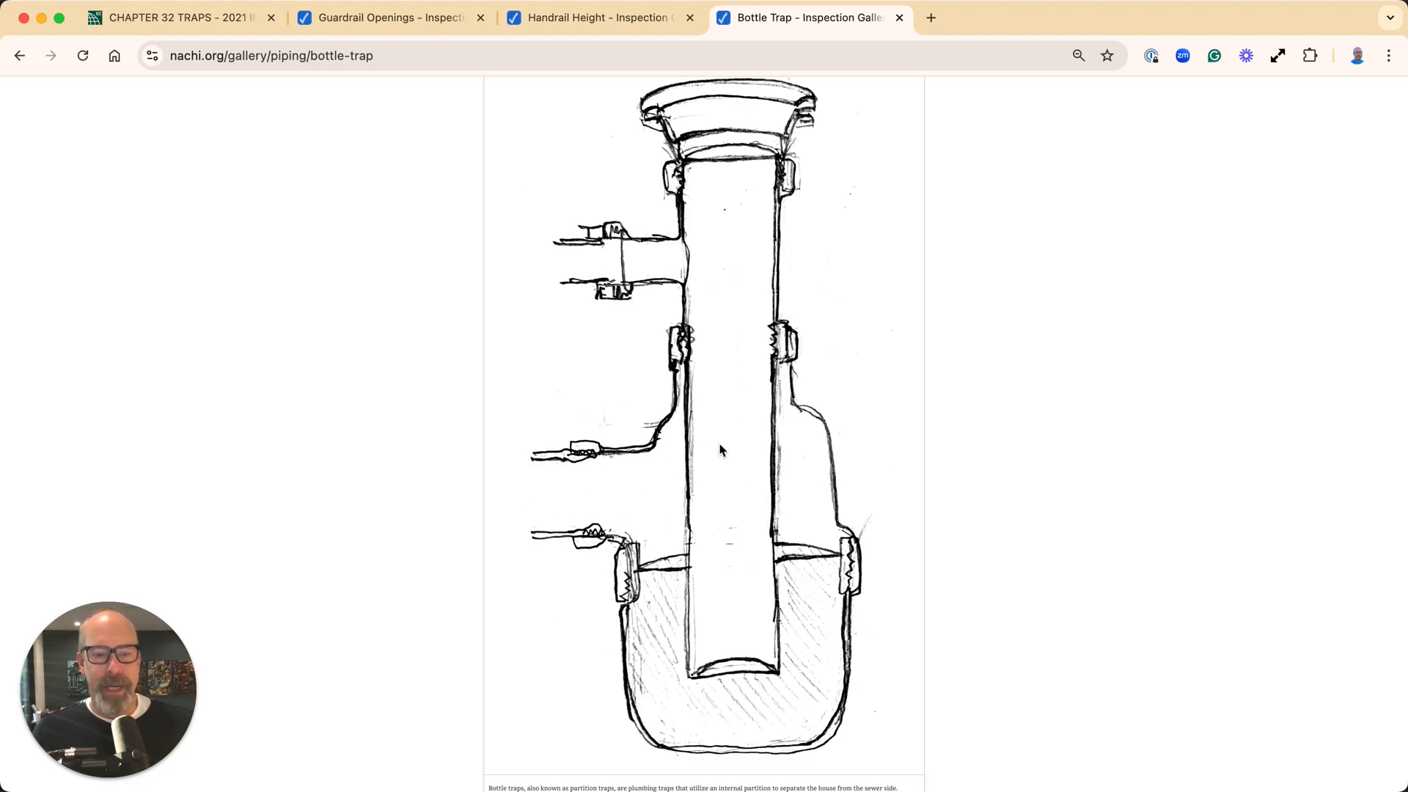
mouse_move(745, 103)
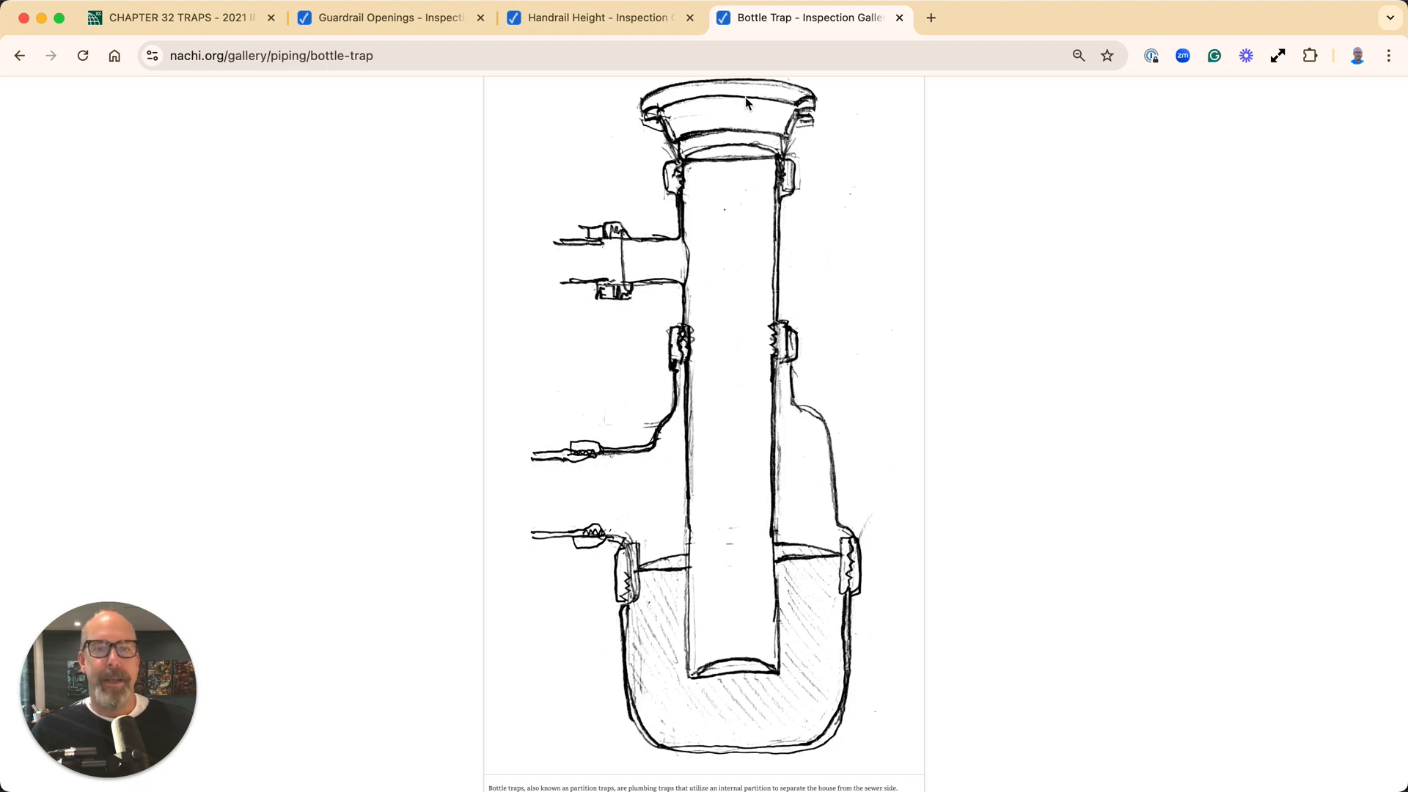
mouse_move(954, 431)
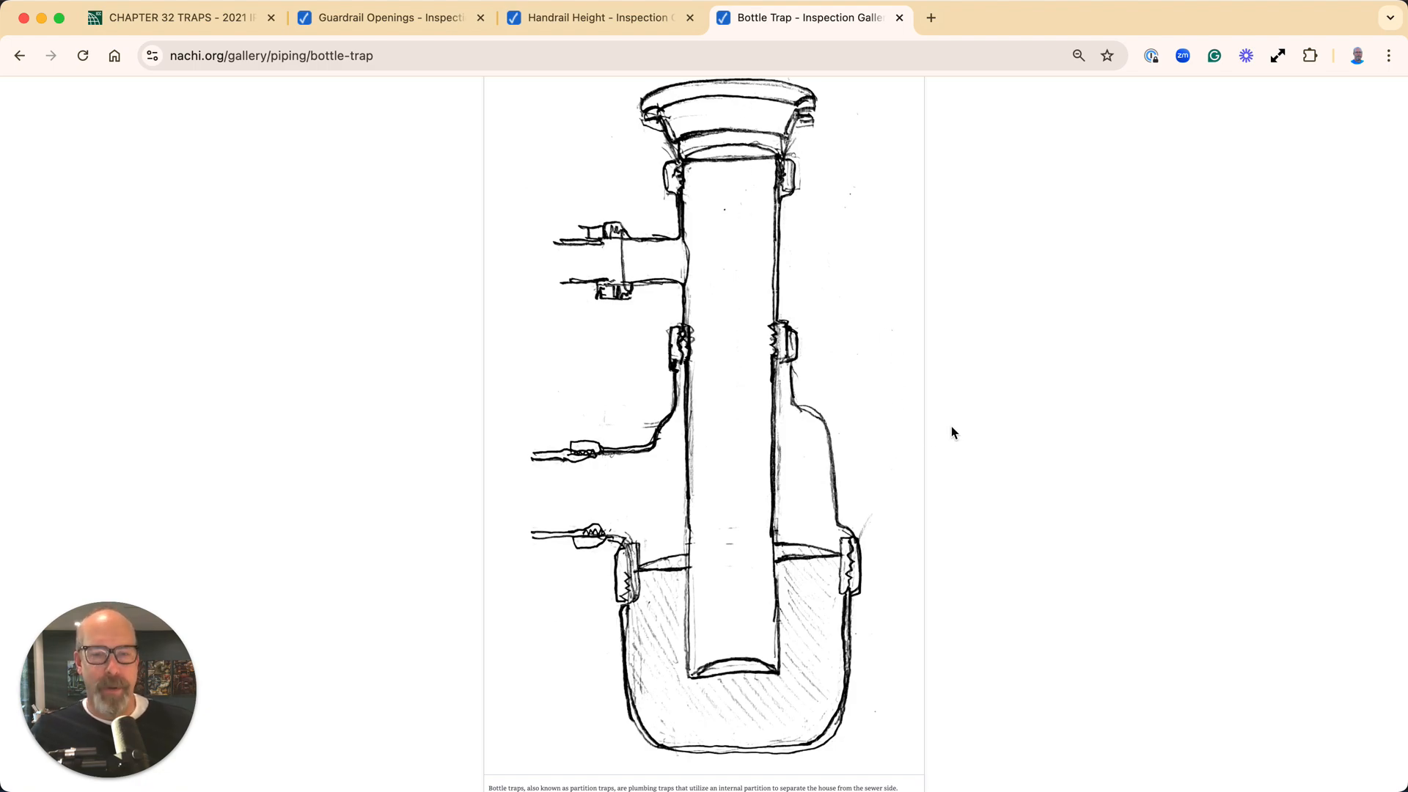
mouse_move(752, 675)
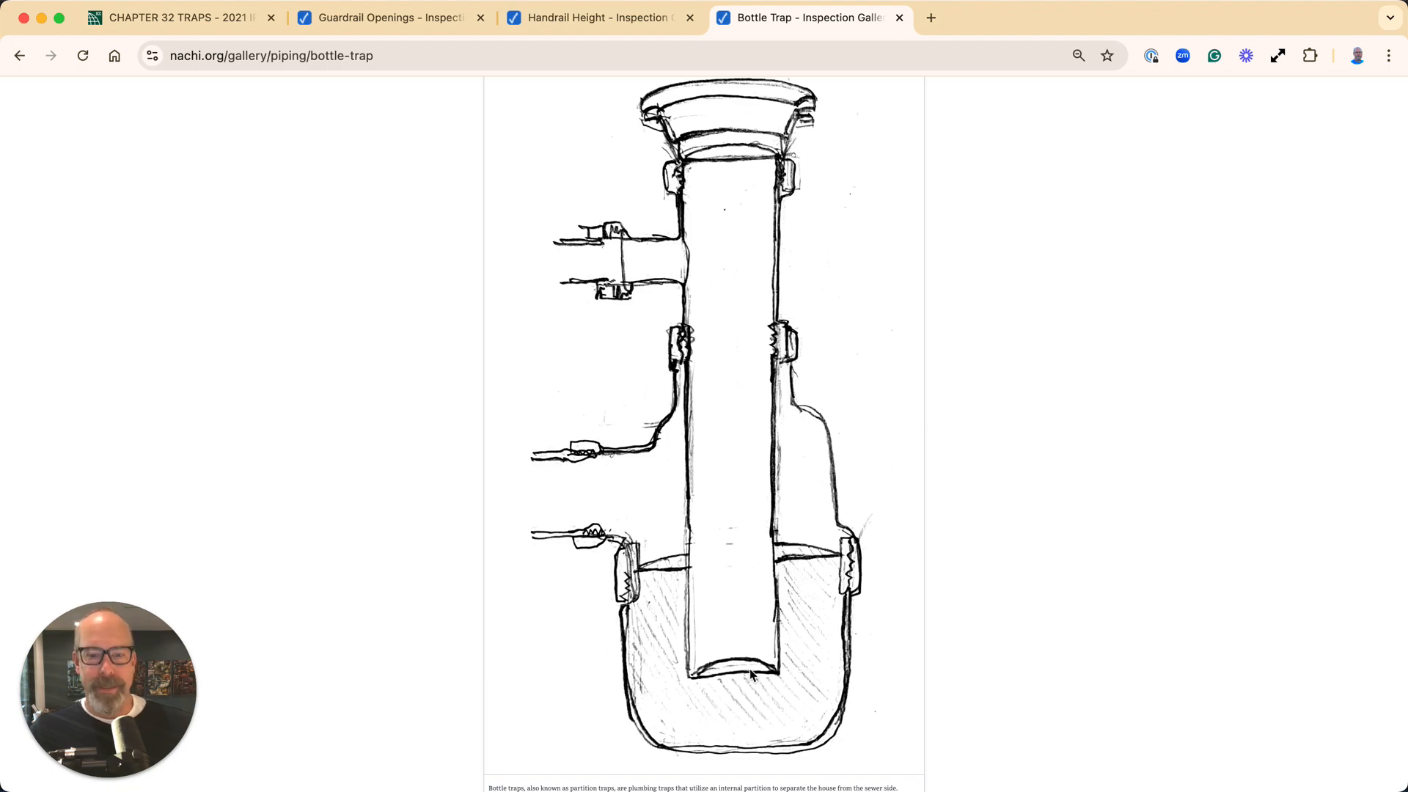
mouse_move(1058, 478)
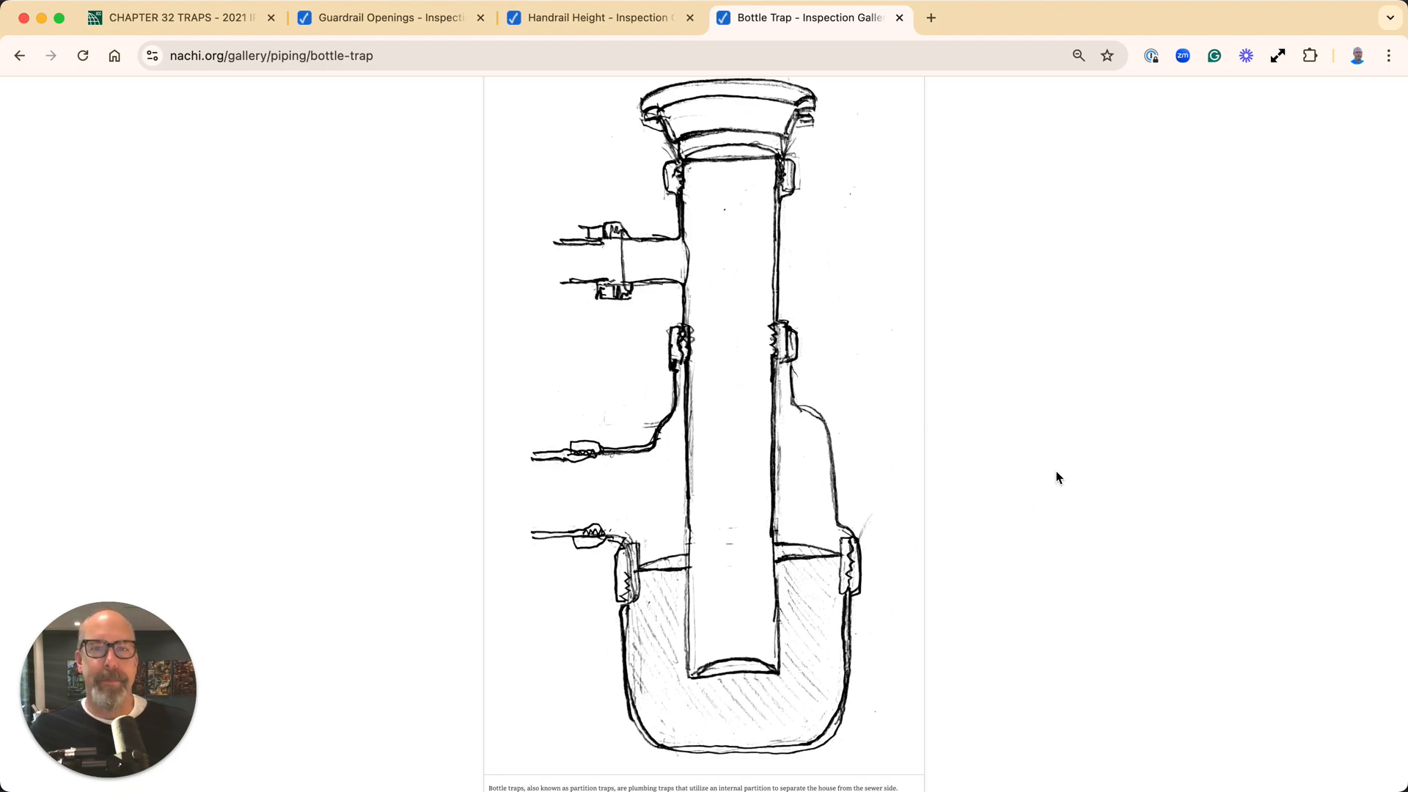